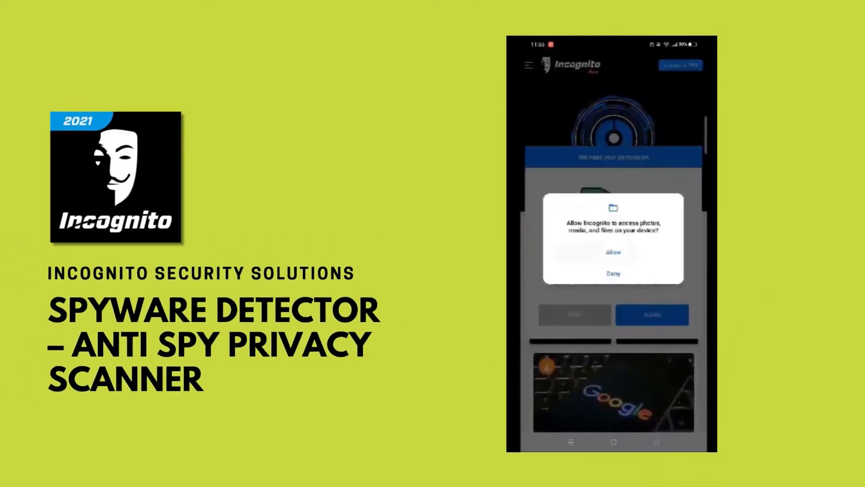
- Allow Incognito Spyware Detector to access photos, media and files
click(612, 252)
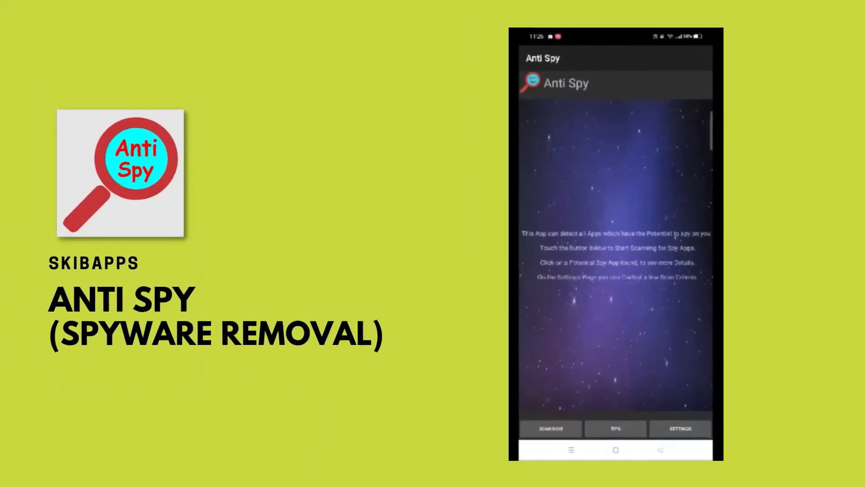
- Run Anti Spy's scan and dismiss the PLEASE NOTE caution to see potential spy apps
click(550, 428)
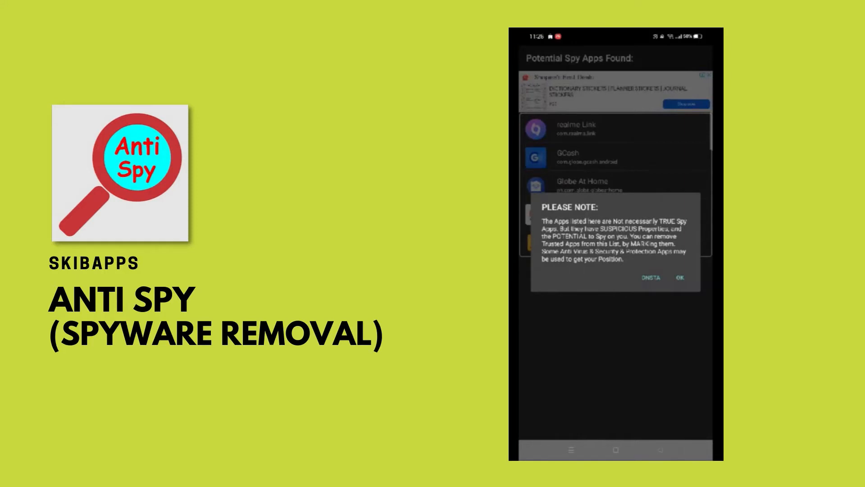
click(679, 282)
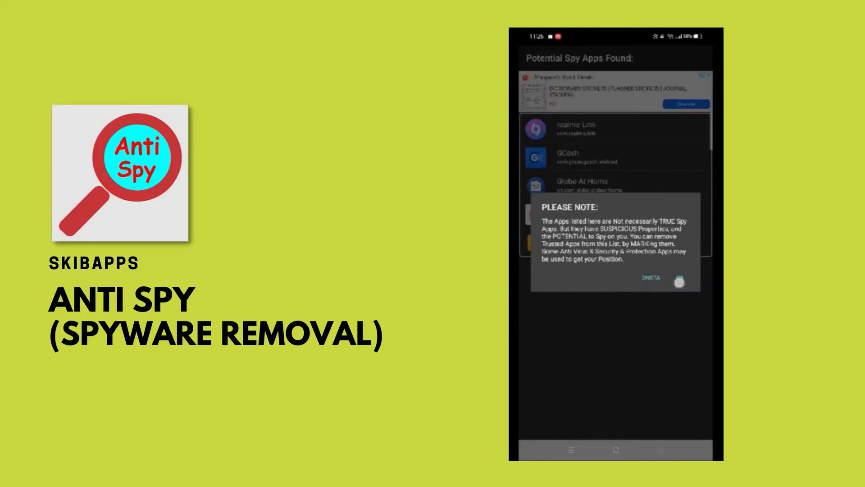
click(679, 281)
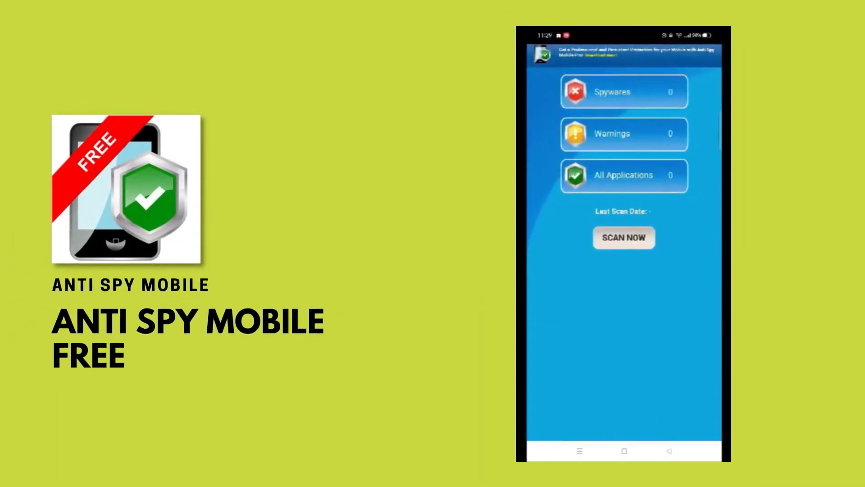
- Run Anti Spy Mobile Free's scan and acknowledge the nine warnings found
click(624, 238)
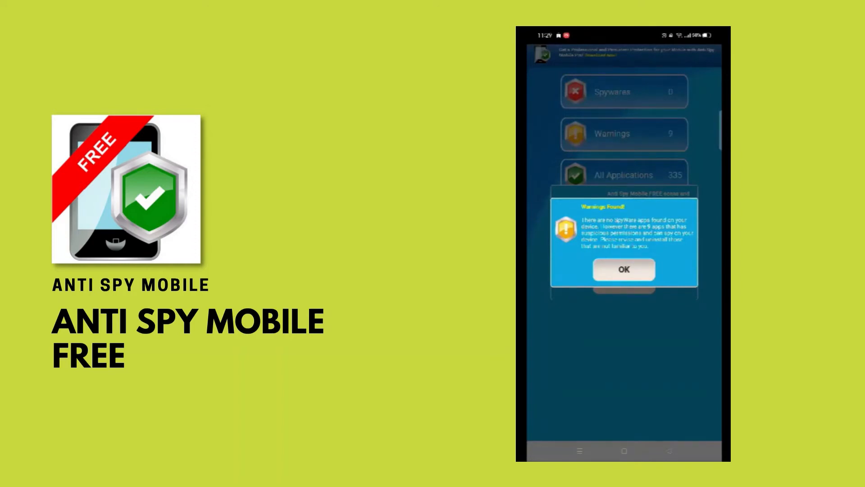
click(623, 270)
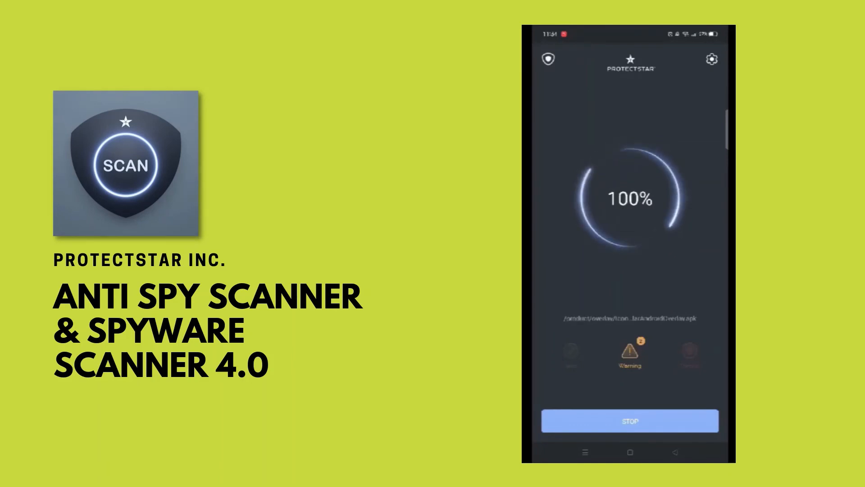
- Open Anti Spy Scanner's warning details listing Crazy Diner and Incognito for many ads
click(629, 356)
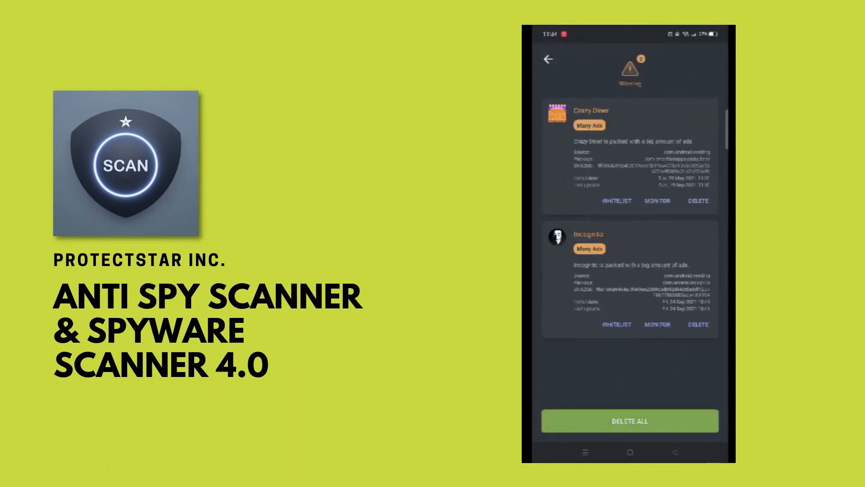